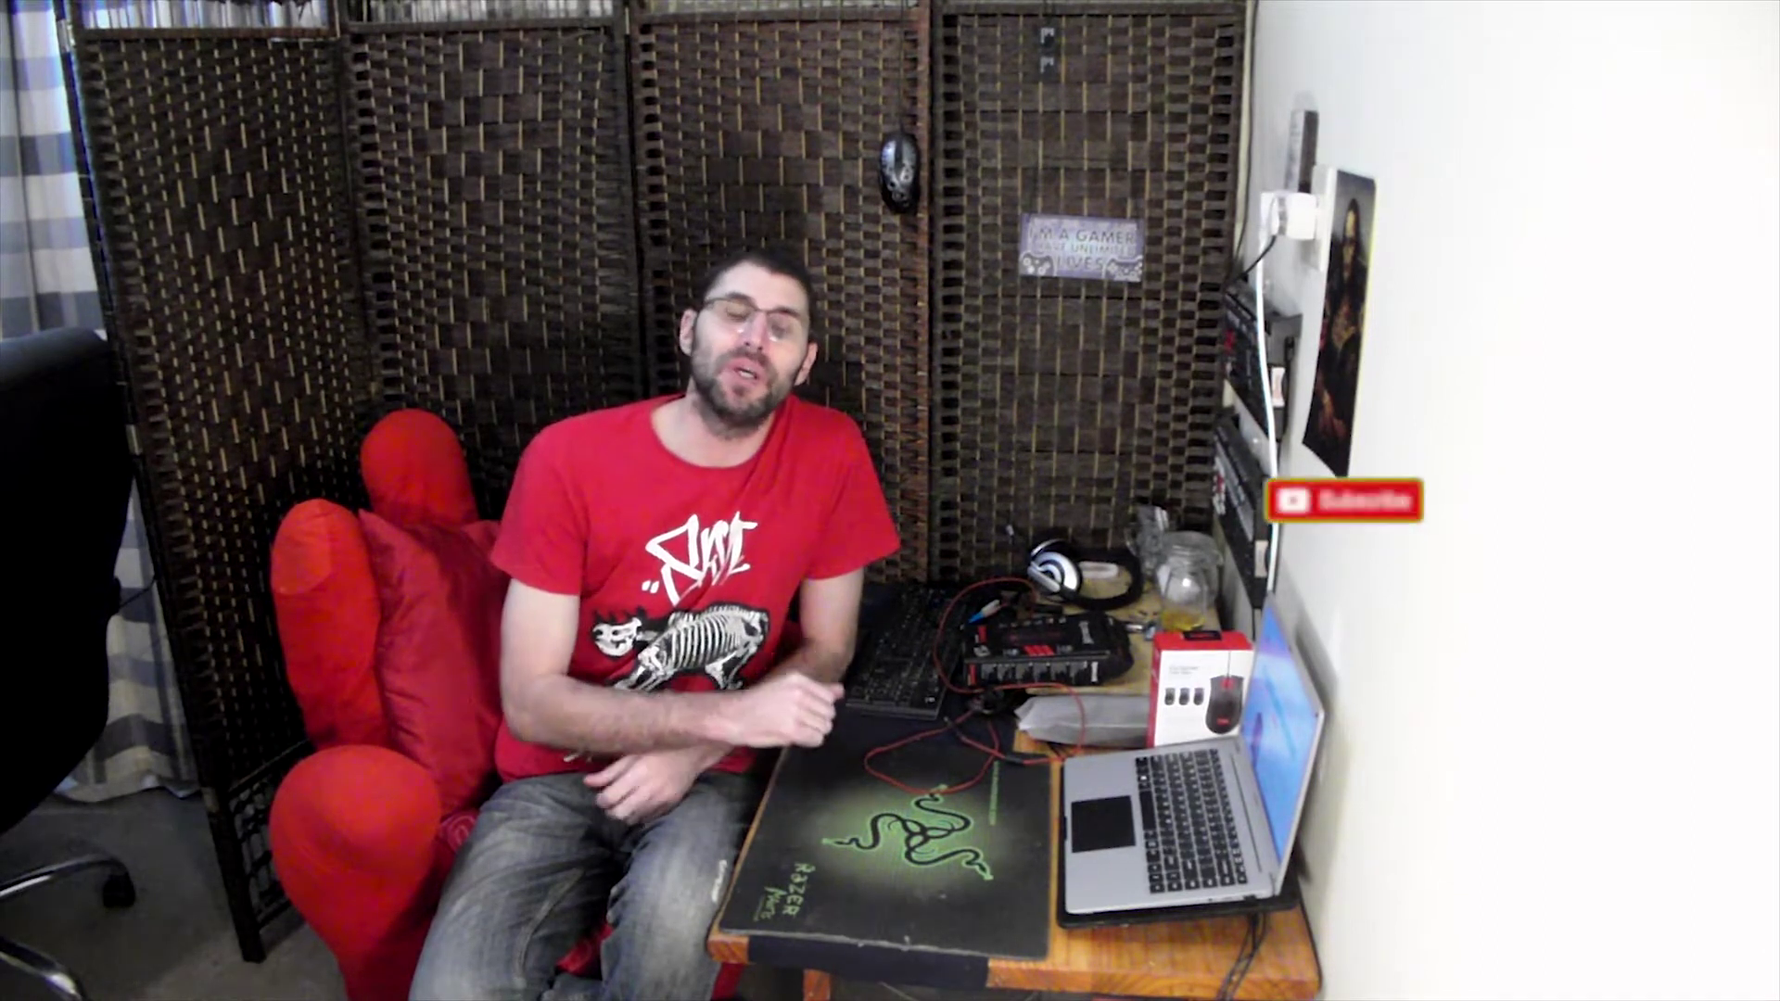
left_click(1343, 502)
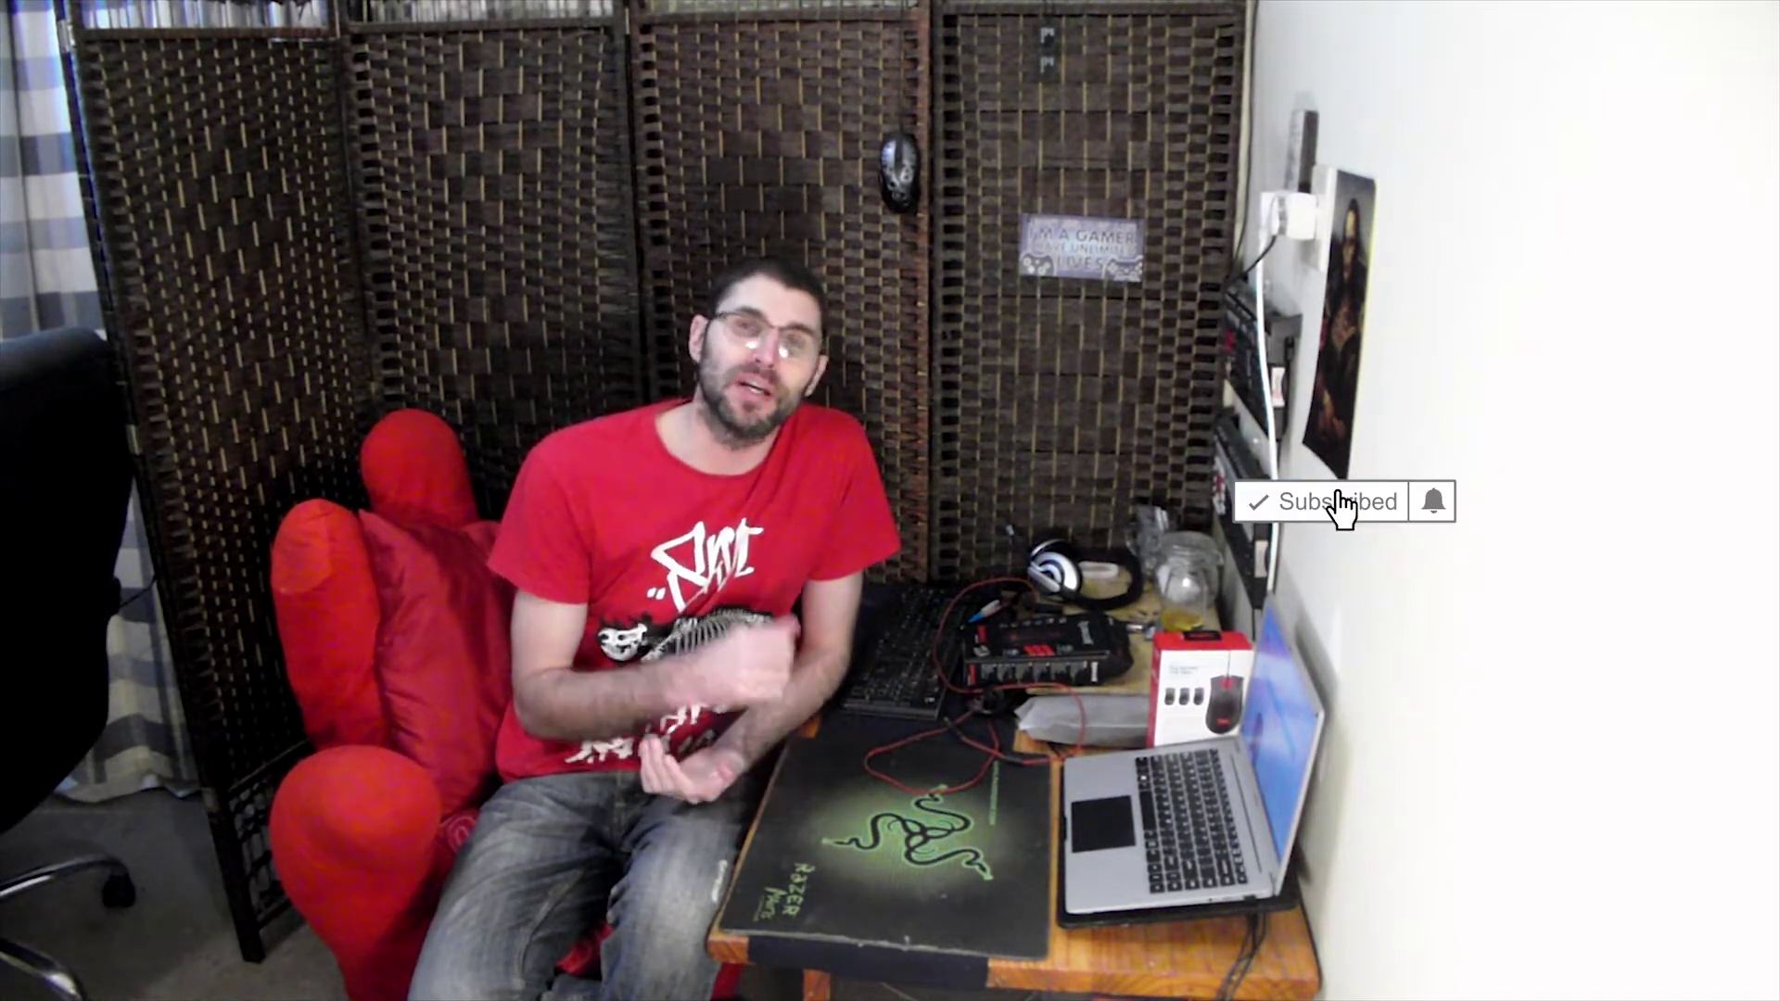